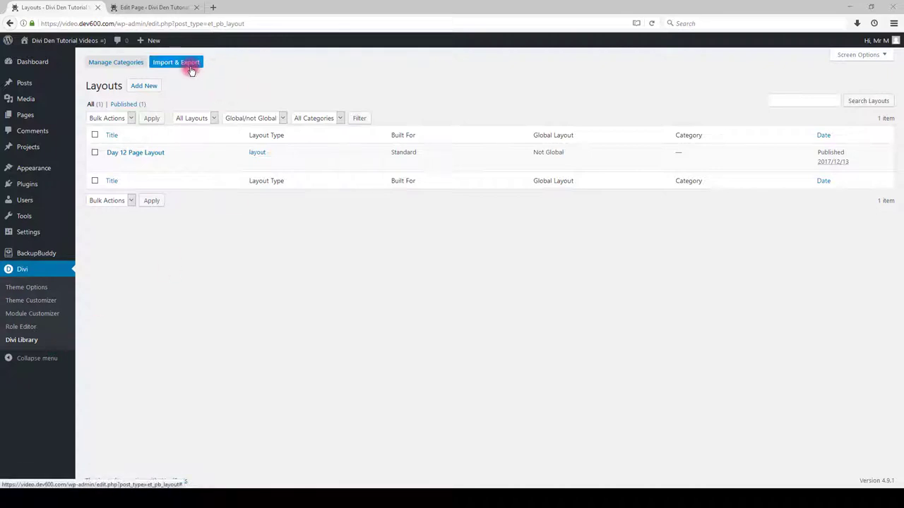
Start a layouts import in the Divi Library and bring up the file picker.
{"action": "left_click", "coordinate": [175, 62]}
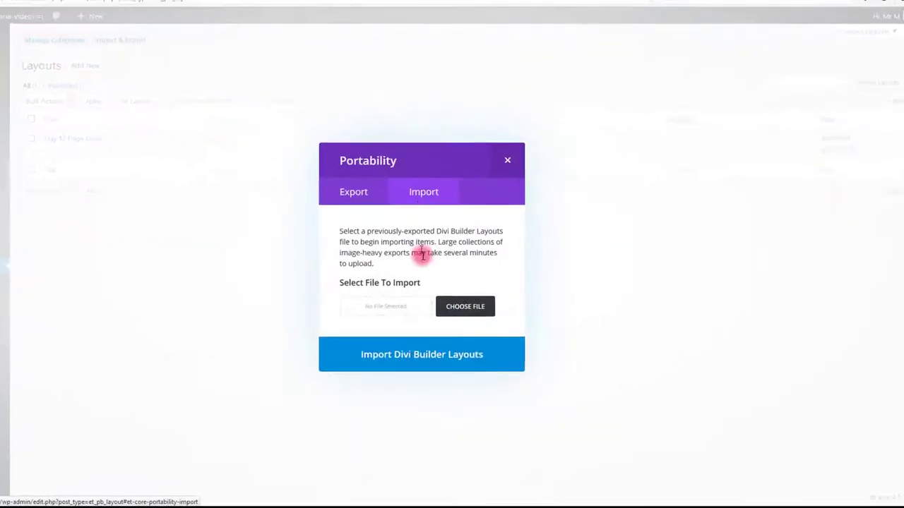
{"action": "left_click", "coordinate": [464, 306]}
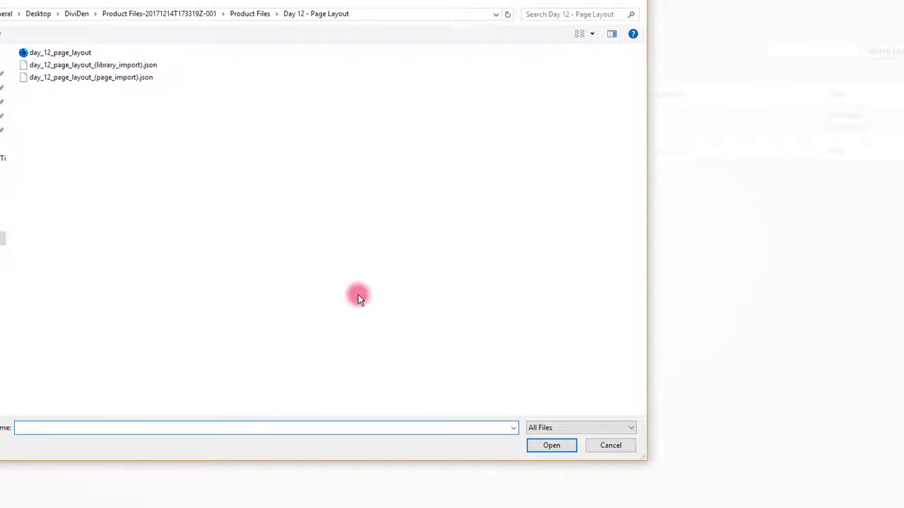
Choose day_12_page_layout_(library_import).json from the Day 12 - Page Layout folder.
{"action": "left_click", "coordinate": [99, 64]}
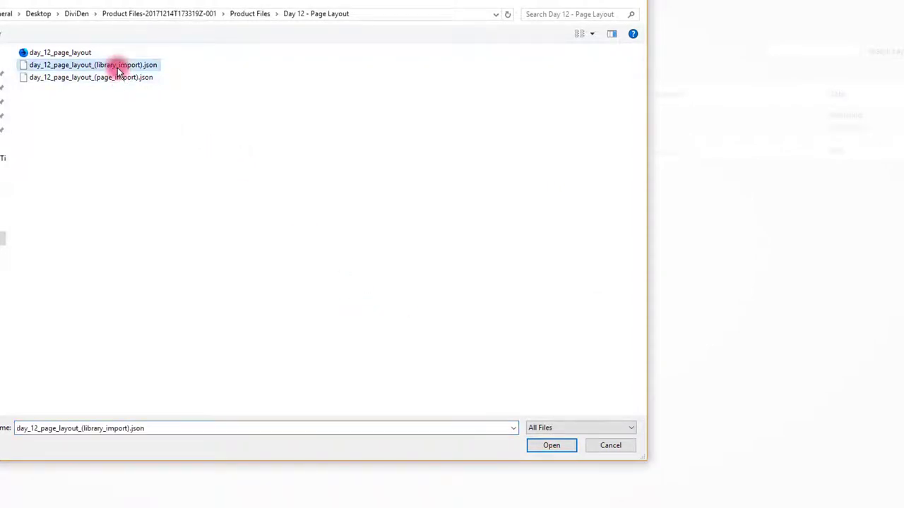
{"action": "left_click", "coordinate": [92, 77]}
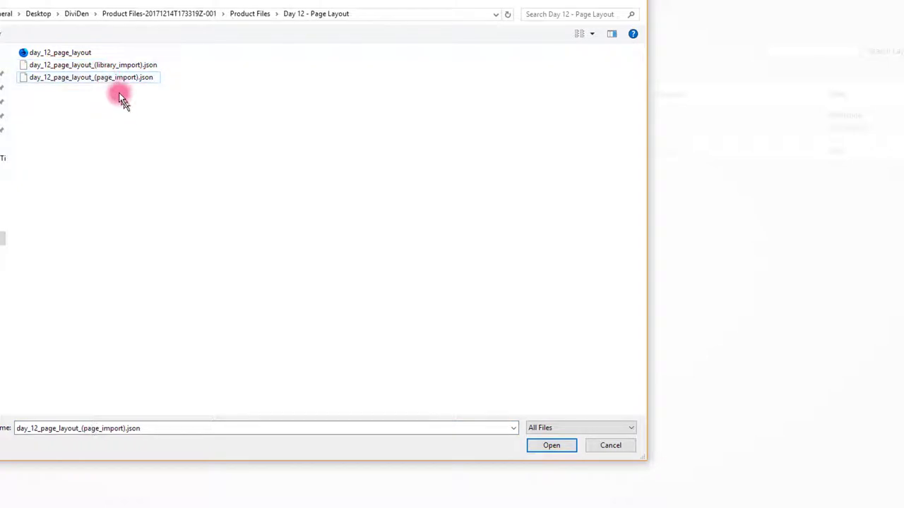
{"action": "left_click", "coordinate": [99, 64]}
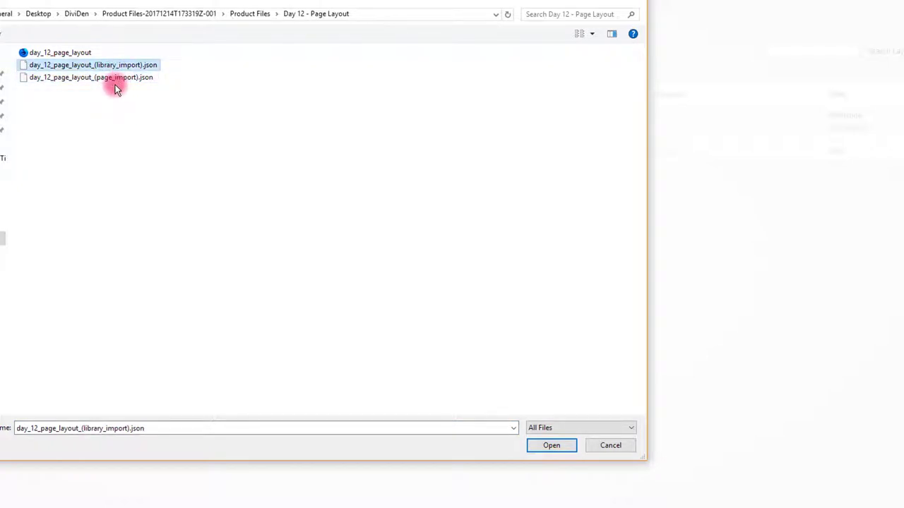
{"action": "left_click", "coordinate": [113, 78]}
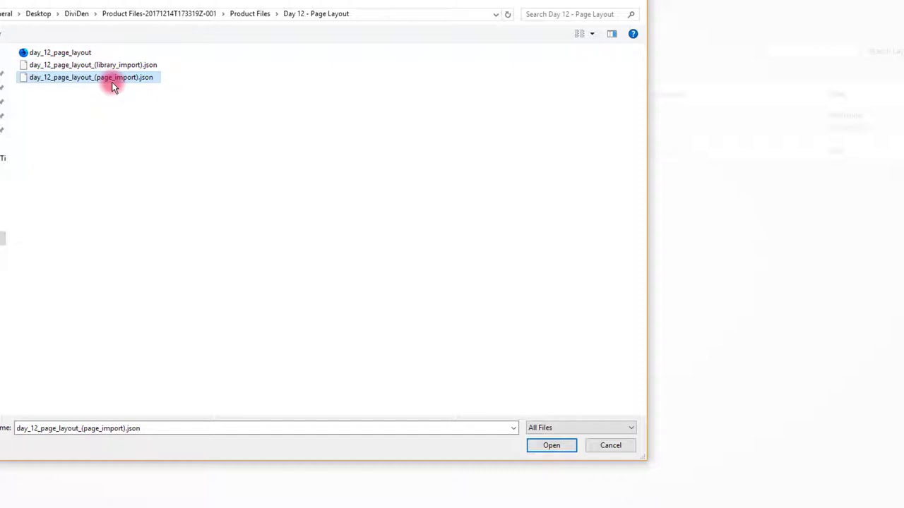
{"action": "left_click", "coordinate": [92, 65]}
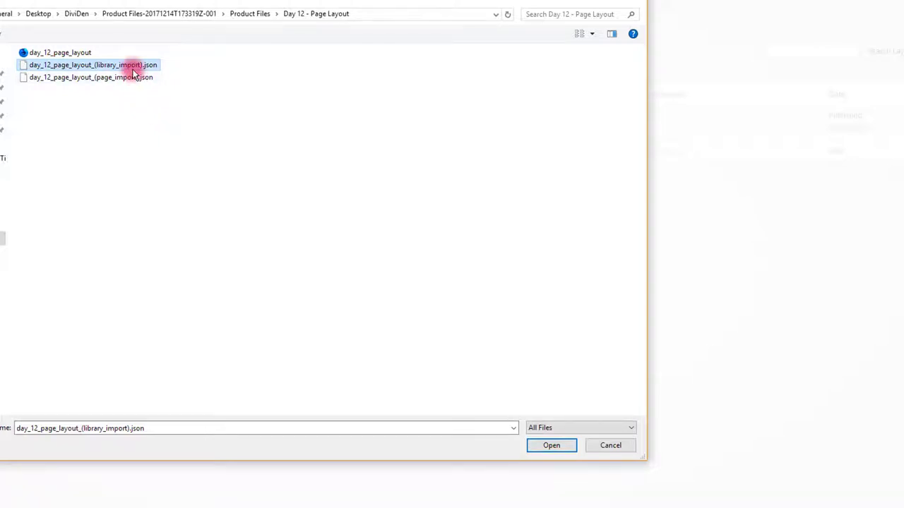
{"action": "mouse_move", "coordinate": [137, 70]}
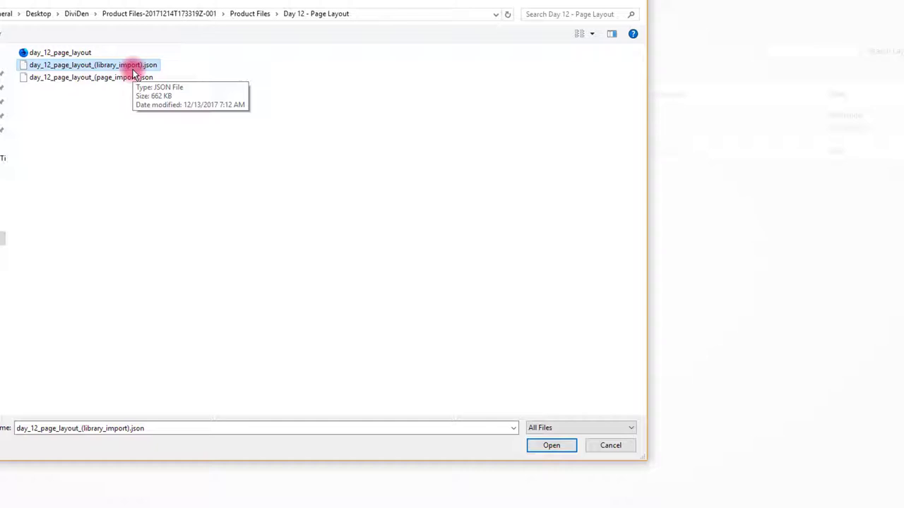
{"action": "left_click", "coordinate": [99, 77]}
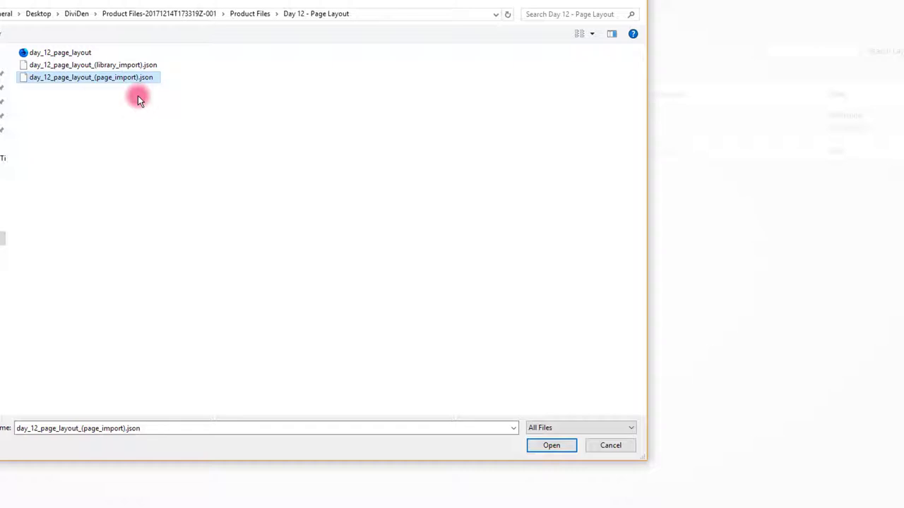
{"action": "left_click", "coordinate": [44, 53]}
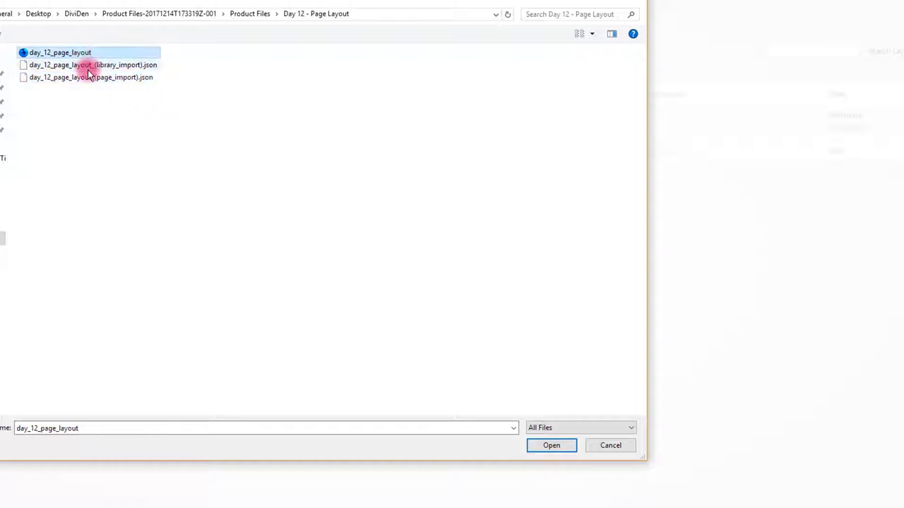
{"action": "mouse_move", "coordinate": [89, 72]}
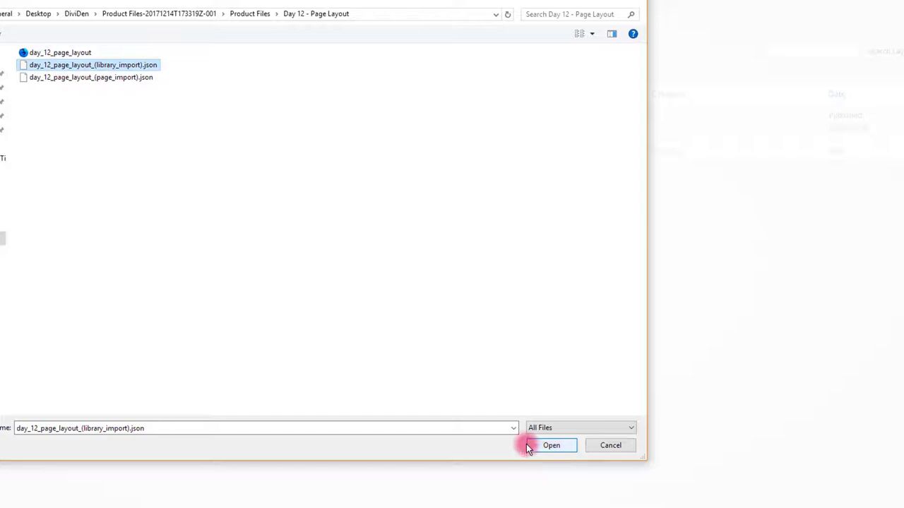
{"action": "left_click", "coordinate": [556, 445]}
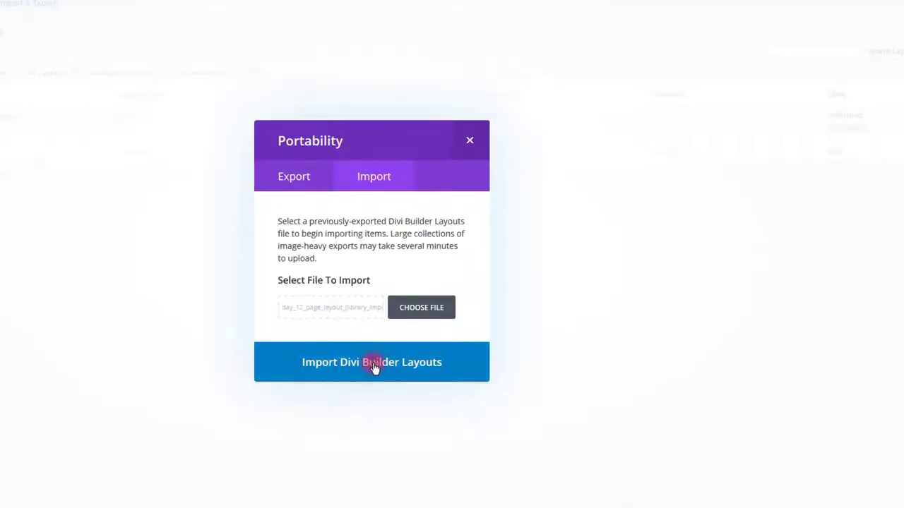
Run Import Divi Builder Layouts on the chosen JSON file.
{"action": "left_click", "coordinate": [373, 362]}
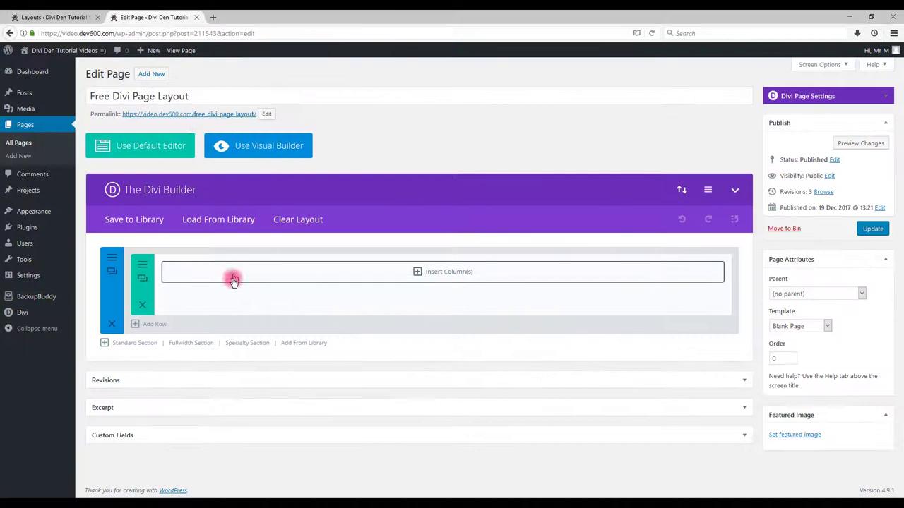
{"action": "mouse_move", "coordinate": [218, 219]}
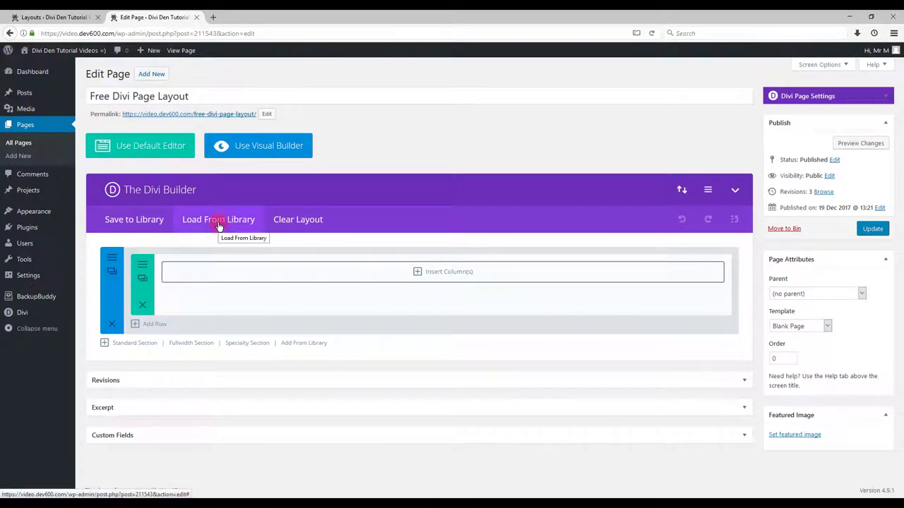
Load the Day 12 Page Layout from the library onto the page.
{"action": "left_click", "coordinate": [218, 219]}
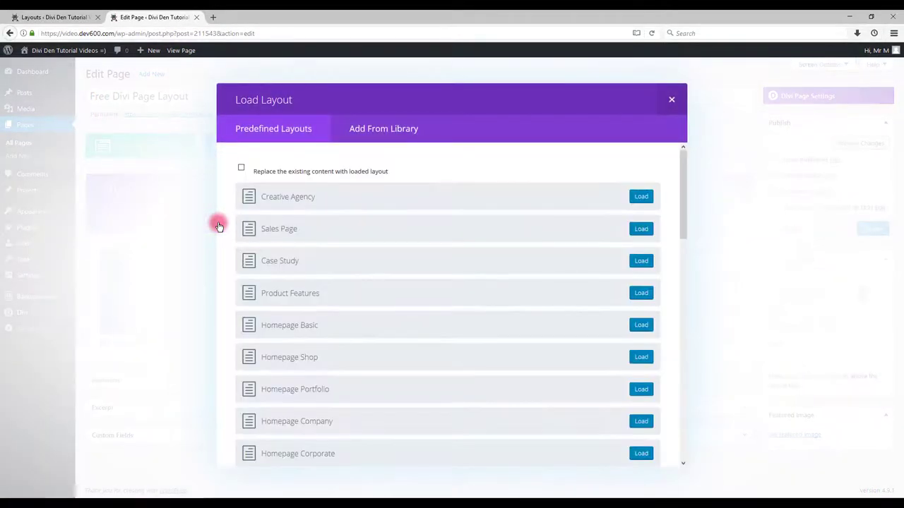
{"action": "left_click", "coordinate": [360, 129]}
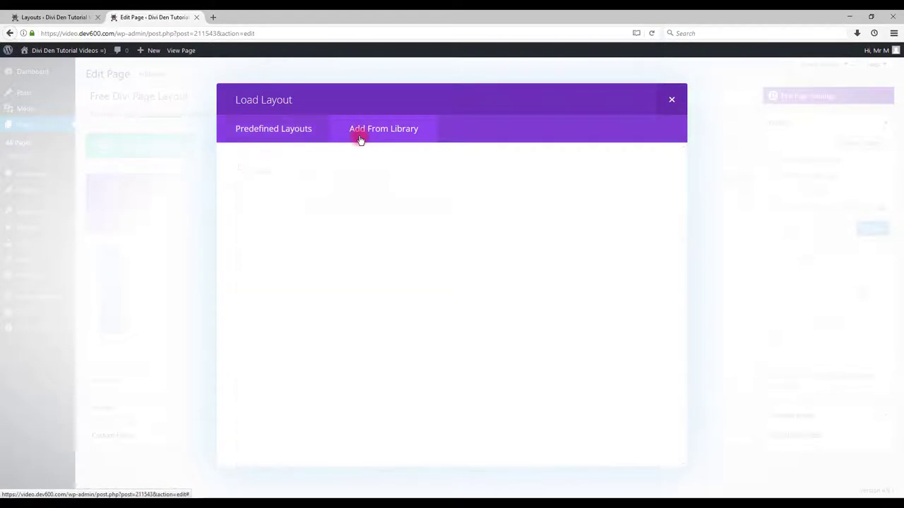
{"action": "left_click", "coordinate": [360, 138]}
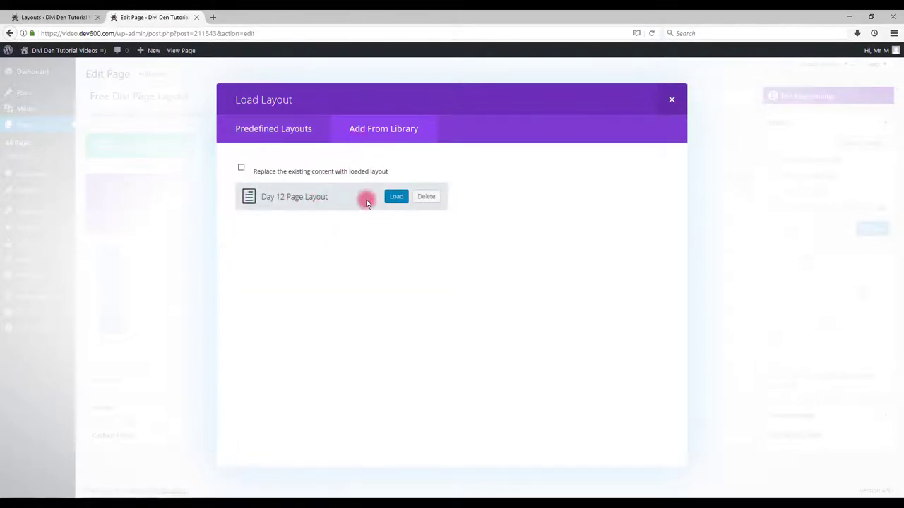
{"action": "left_click", "coordinate": [397, 196]}
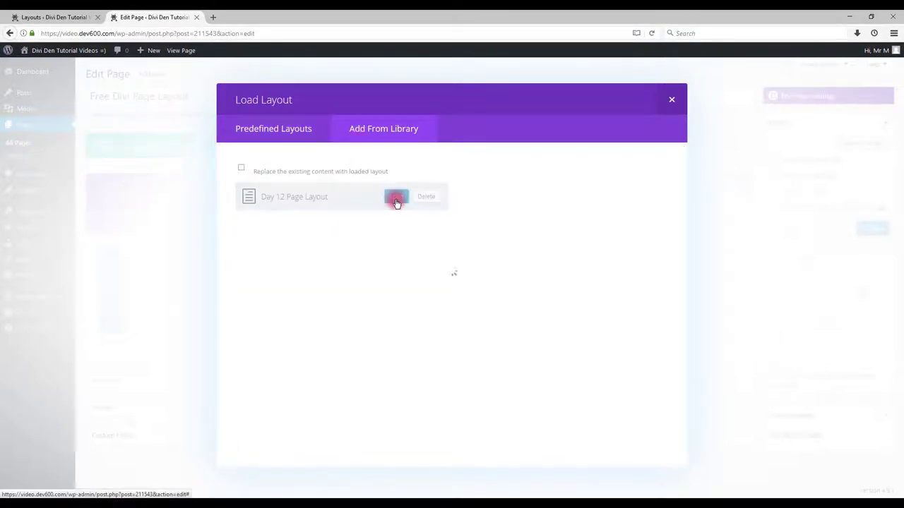
{"action": "left_click", "coordinate": [396, 196]}
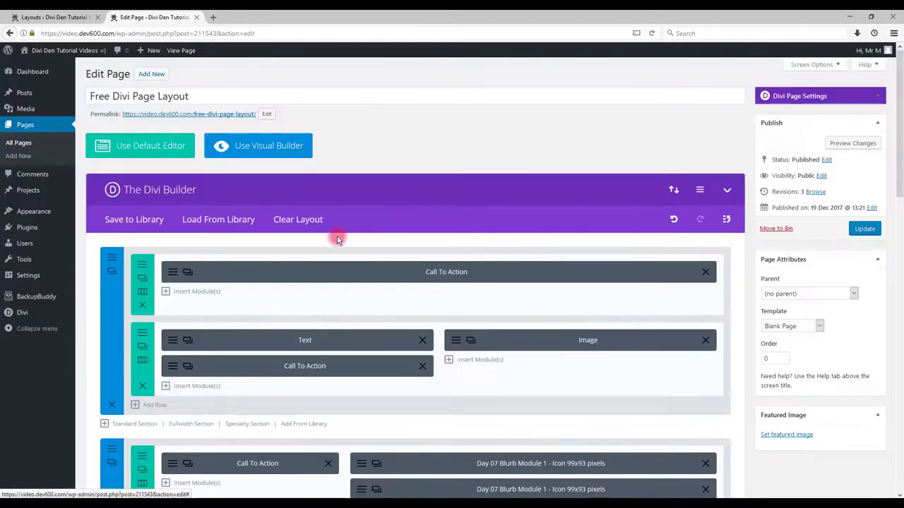
{"action": "mouse_move", "coordinate": [567, 211]}
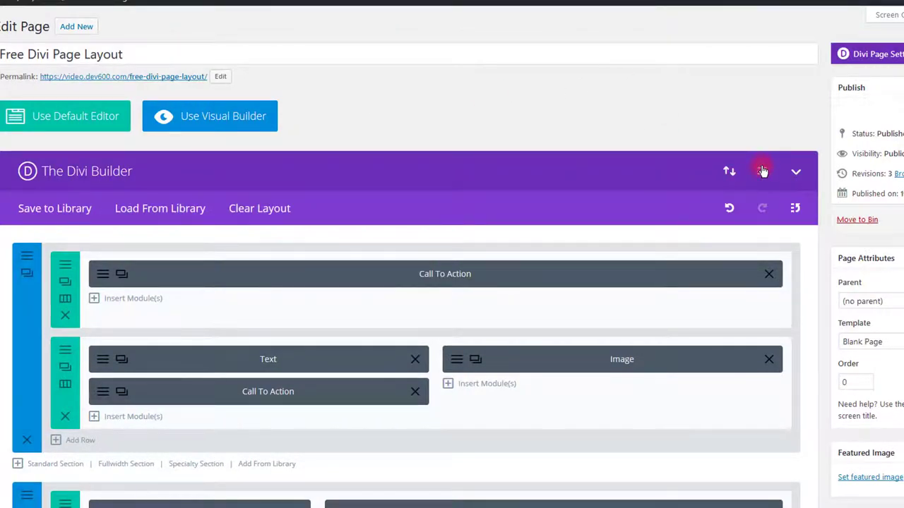
Update the Free Divi Page Layout page and view it on the live site.
{"action": "left_click", "coordinate": [762, 170]}
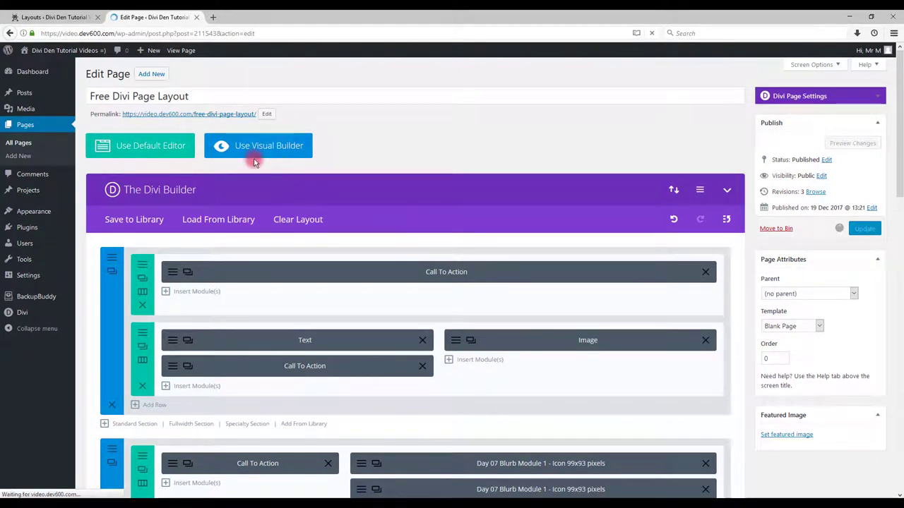
{"action": "left_click", "coordinate": [864, 228]}
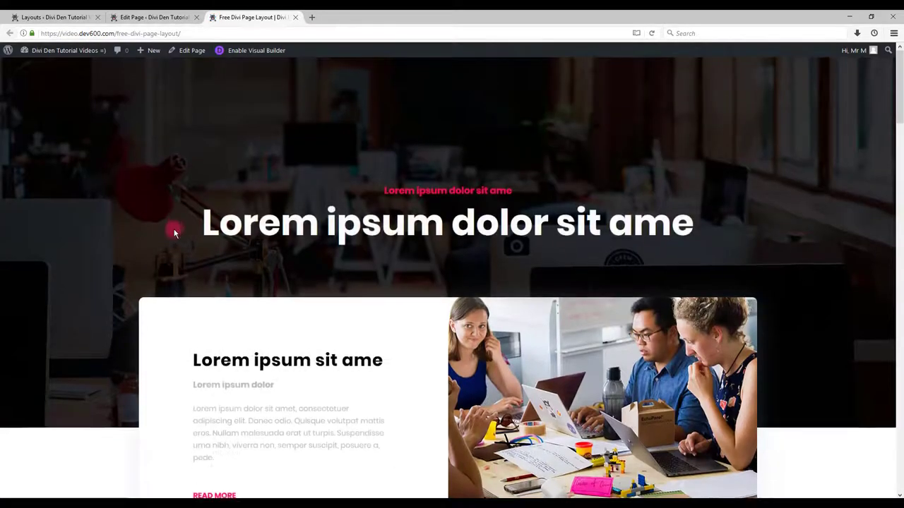
Scroll through the live page, then enable the Visual Builder.
{"action": "scroll", "scroll_direction": "down", "scroll_amount": 3}
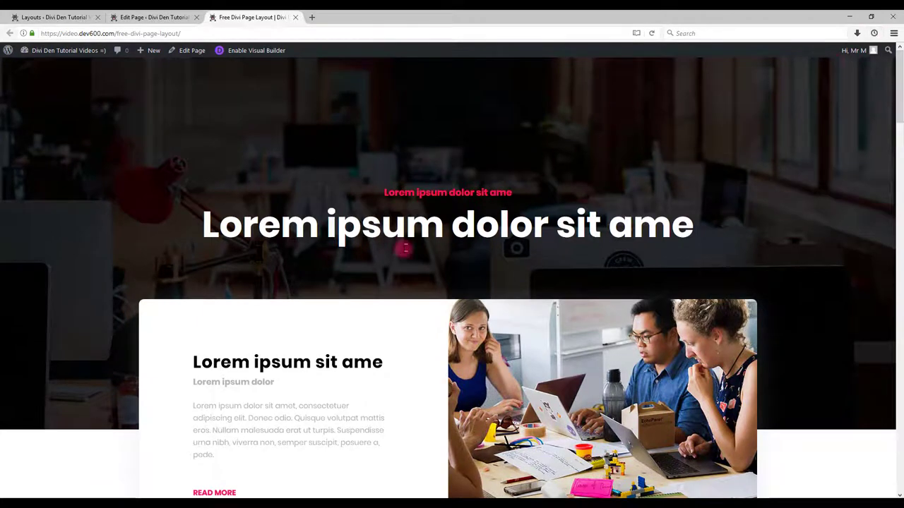
{"action": "scroll", "scroll_direction": "down", "scroll_amount": 3}
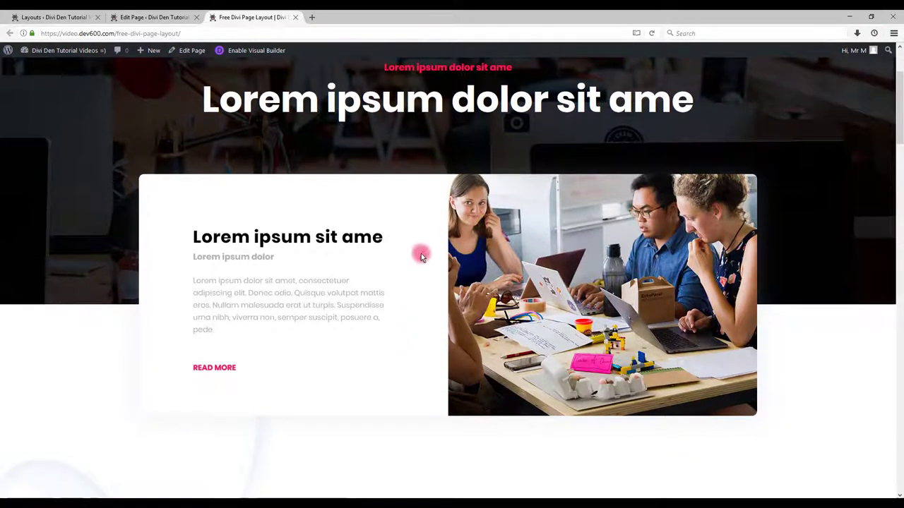
{"action": "scroll", "scroll_direction": "down", "scroll_amount": 3}
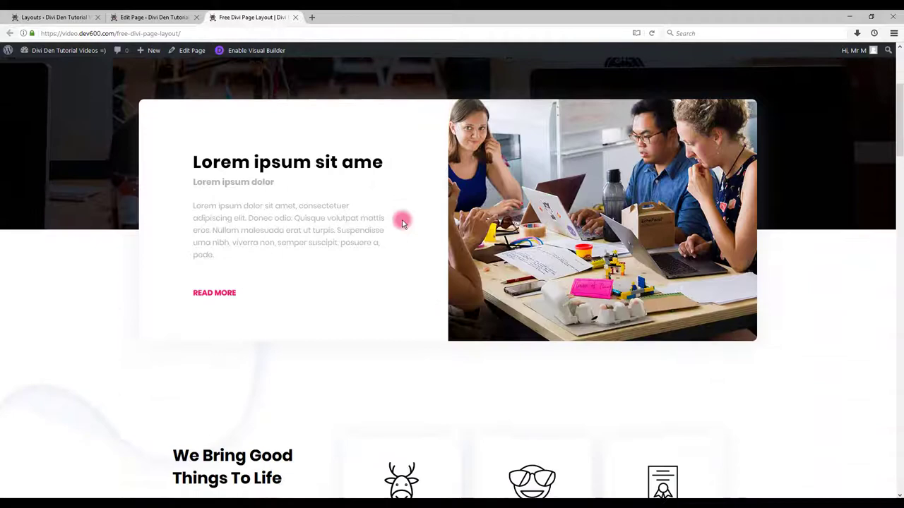
{"action": "left_click", "coordinate": [253, 50]}
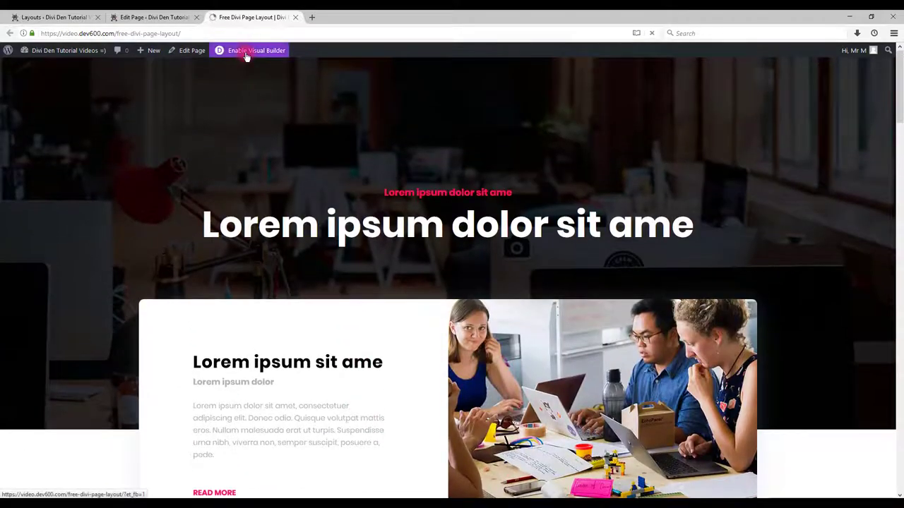
Set the hero row background to the smiling woman among bokeh lights photo.
{"action": "left_click", "coordinate": [255, 51]}
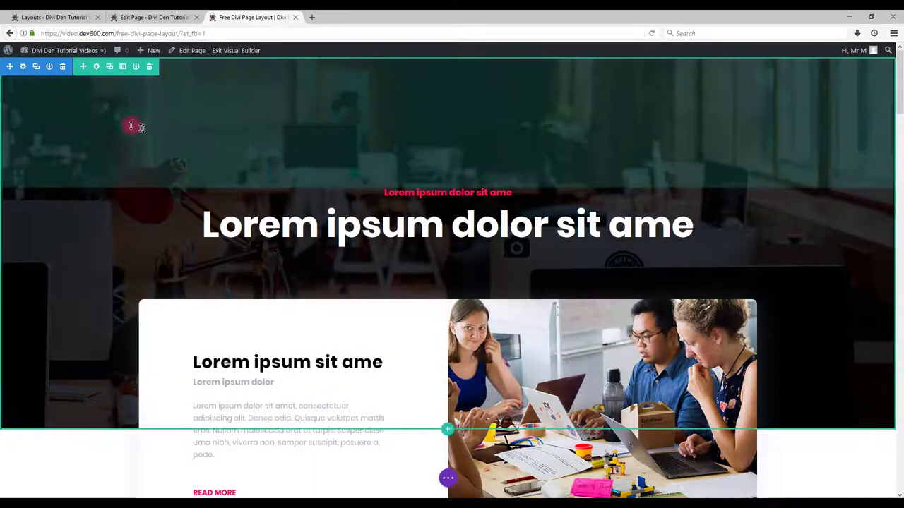
{"action": "mouse_move", "coordinate": [97, 67]}
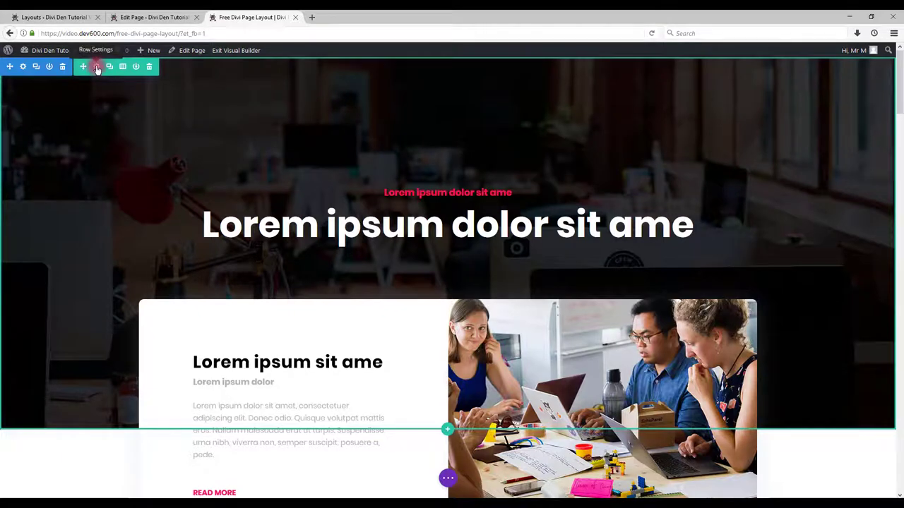
{"action": "left_click", "coordinate": [97, 66]}
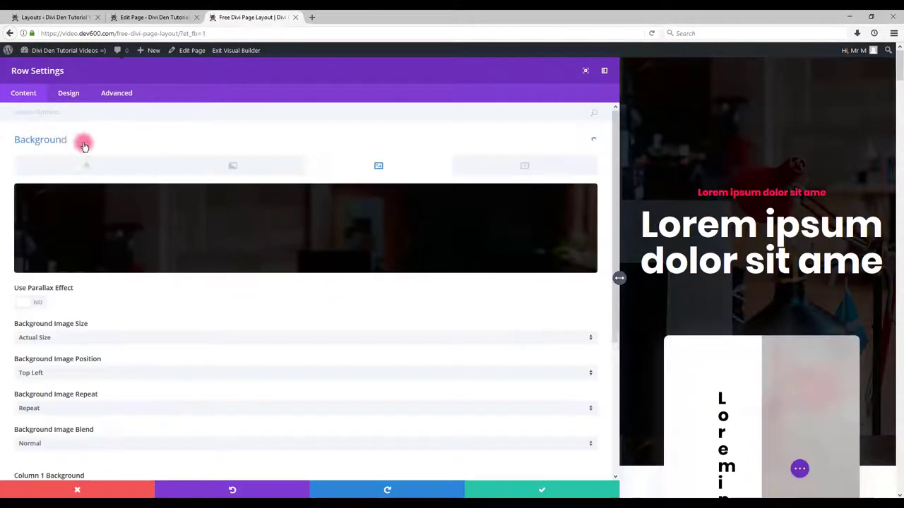
{"action": "left_click", "coordinate": [85, 166]}
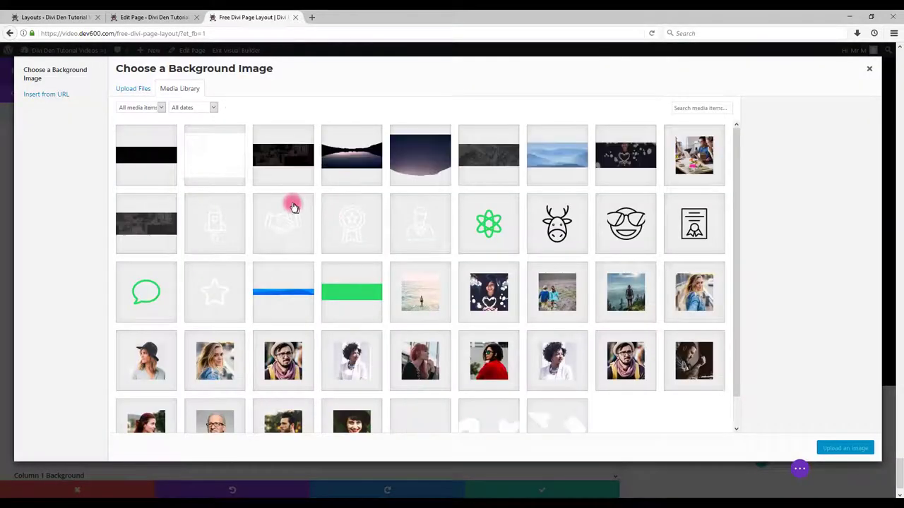
{"action": "mouse_move", "coordinate": [619, 159]}
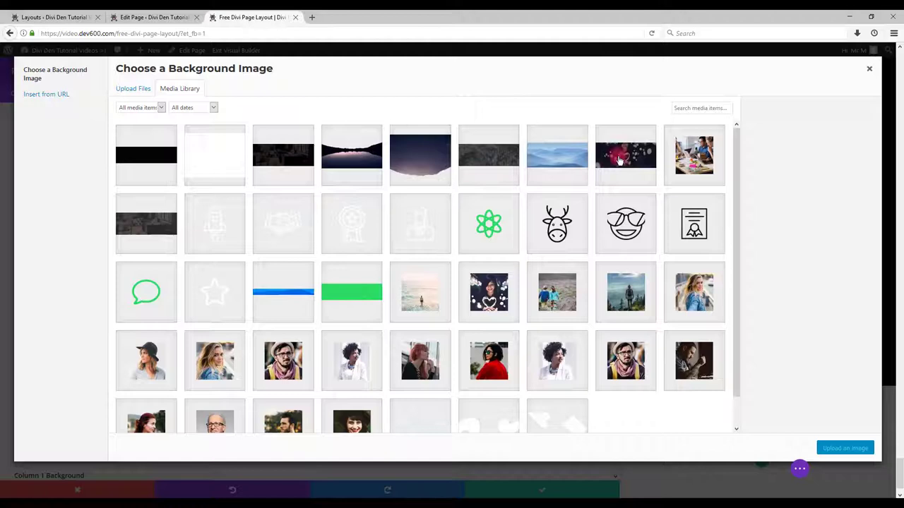
{"action": "left_click", "coordinate": [625, 155]}
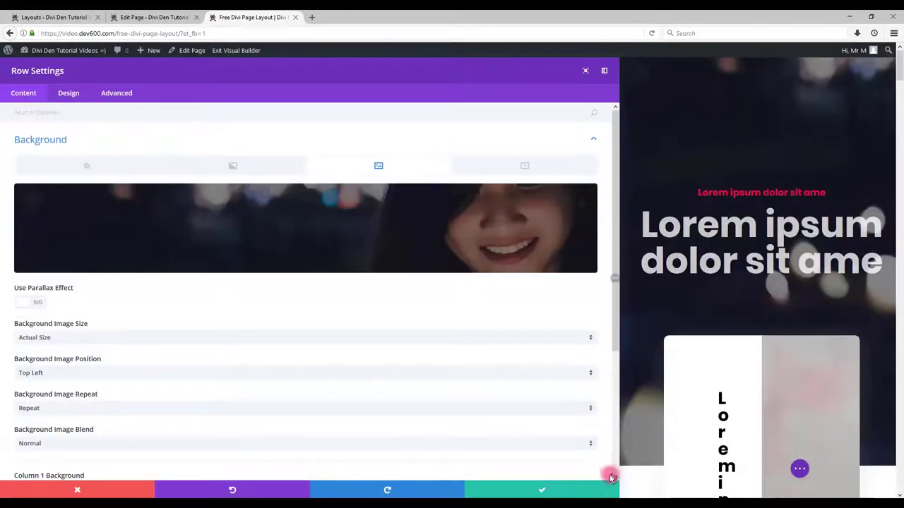
{"action": "left_click", "coordinate": [542, 490]}
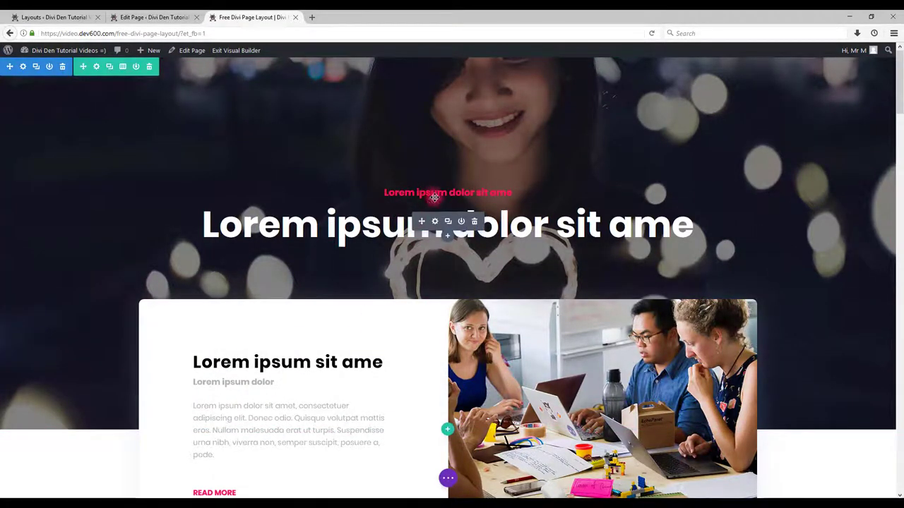
{"action": "mouse_move", "coordinate": [435, 221]}
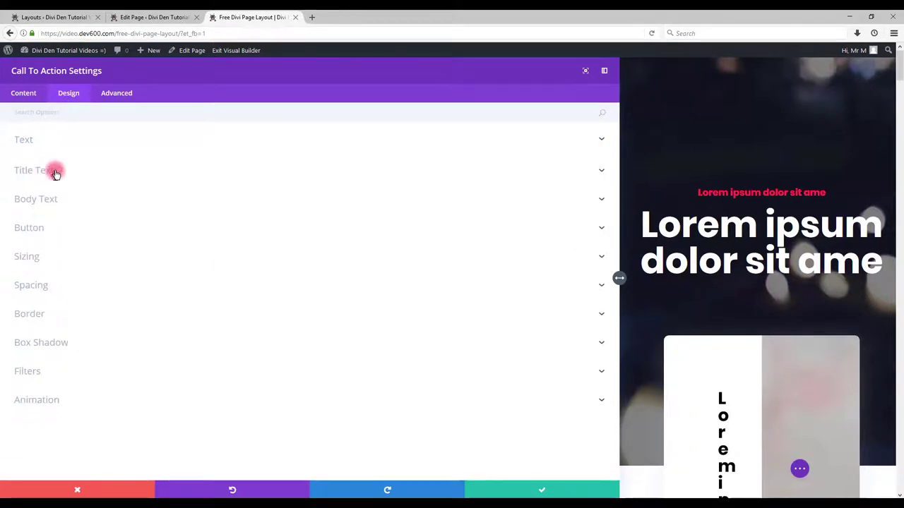
Set the call-to-action title text to purple and body text to light lavender.
{"action": "left_click", "coordinate": [56, 170]}
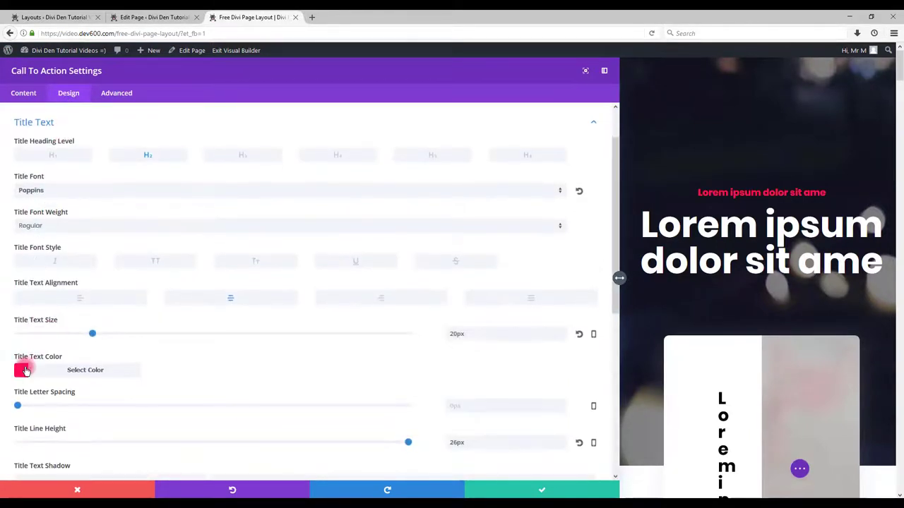
{"action": "left_click", "coordinate": [22, 370]}
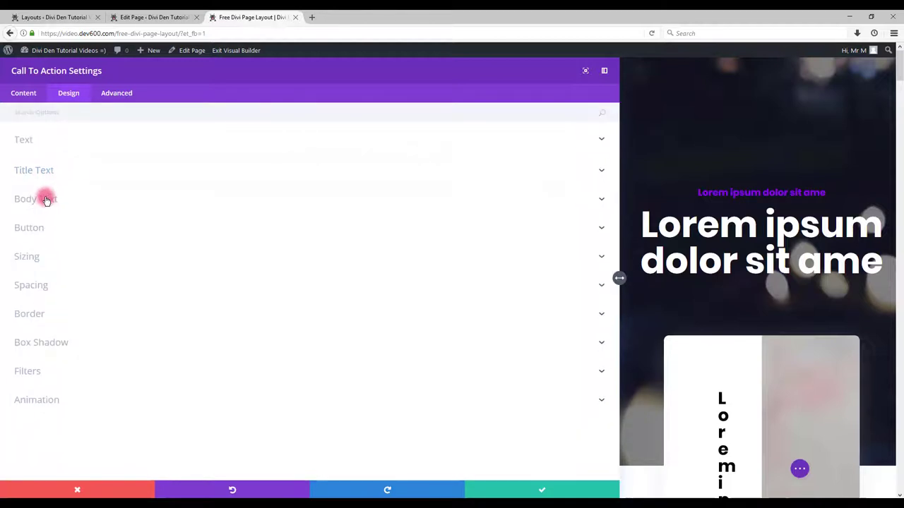
{"action": "left_click", "coordinate": [45, 198]}
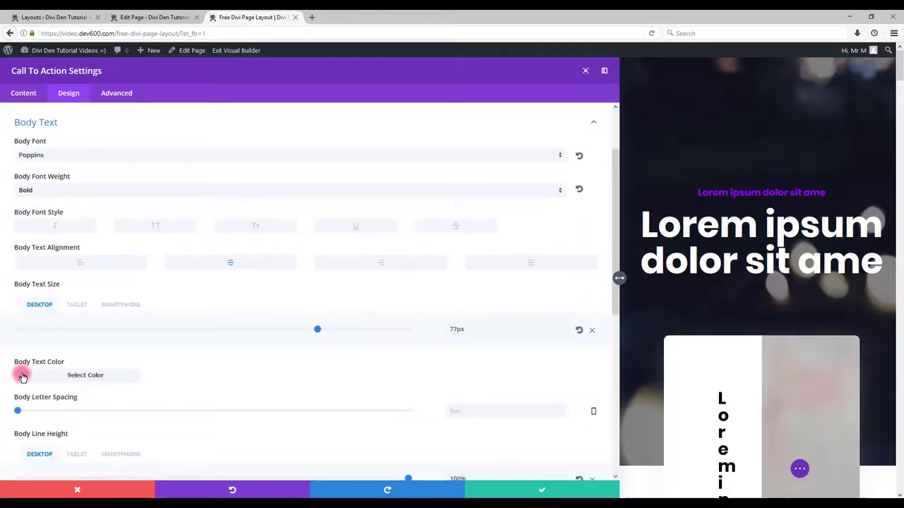
{"action": "left_click", "coordinate": [21, 376]}
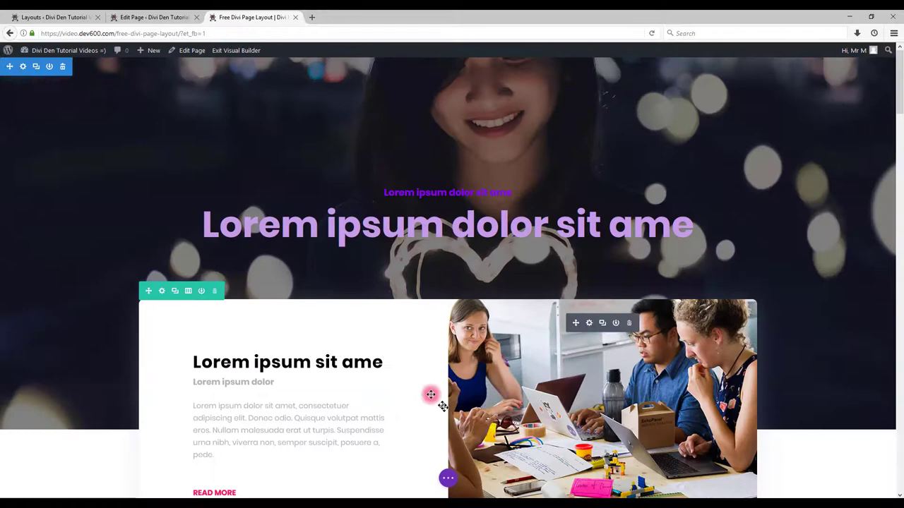
{"action": "scroll", "scroll_direction": "down", "scroll_amount": 3}
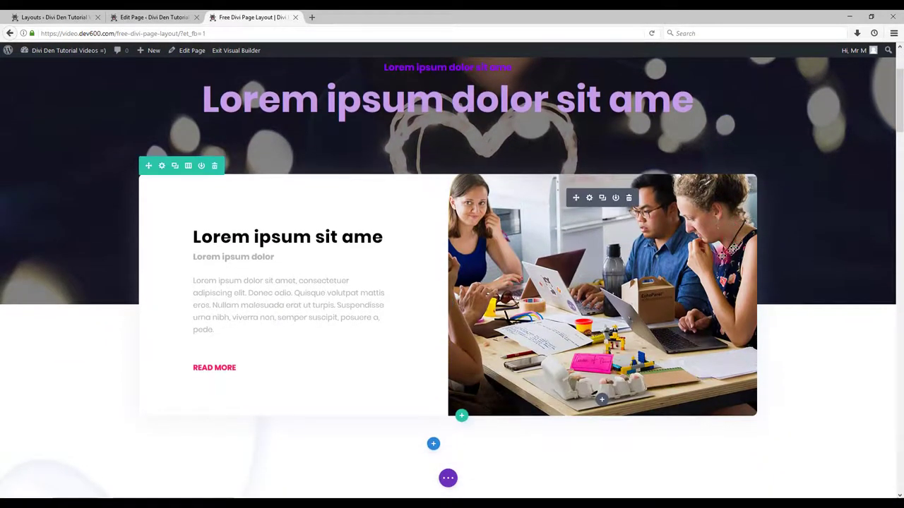
{"action": "scroll", "scroll_direction": "down", "scroll_amount": 3}
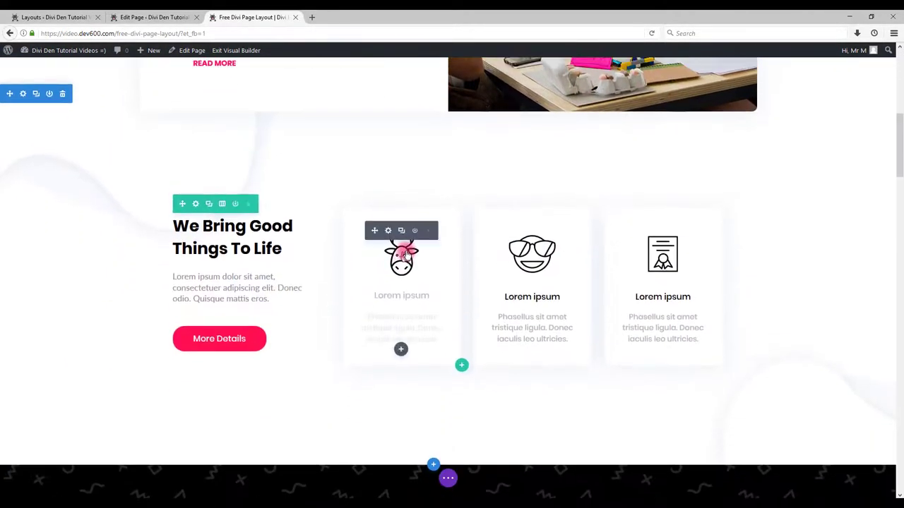
{"action": "scroll", "scroll_direction": "down", "scroll_amount": 3}
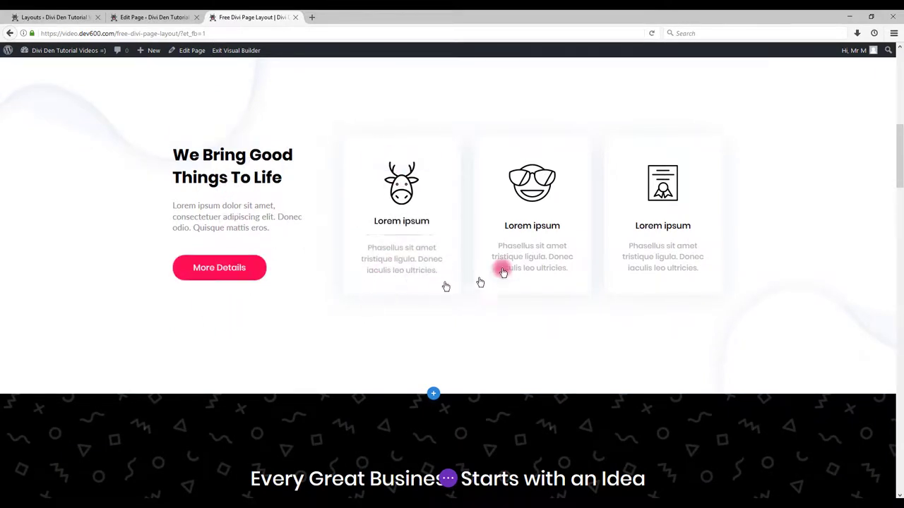
{"action": "scroll", "scroll_direction": "down", "scroll_amount": 3}
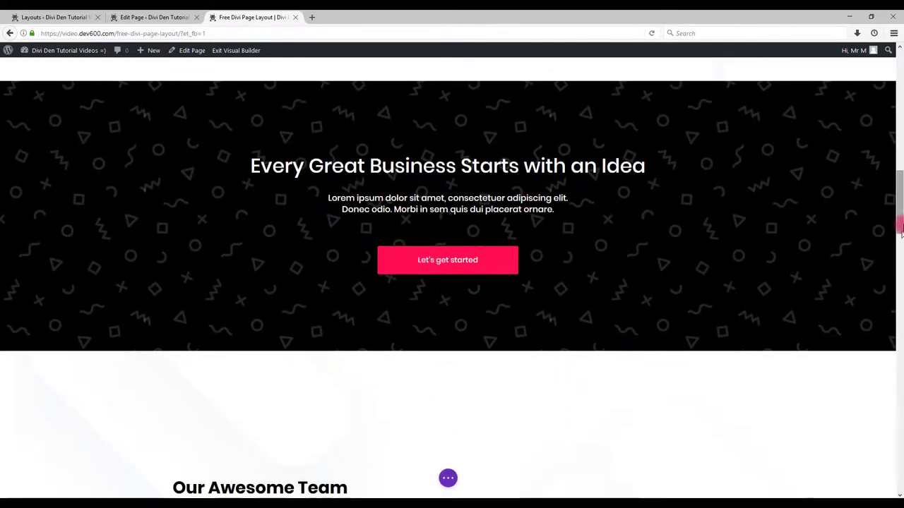
{"action": "scroll", "scroll_direction": "down", "scroll_amount": 3}
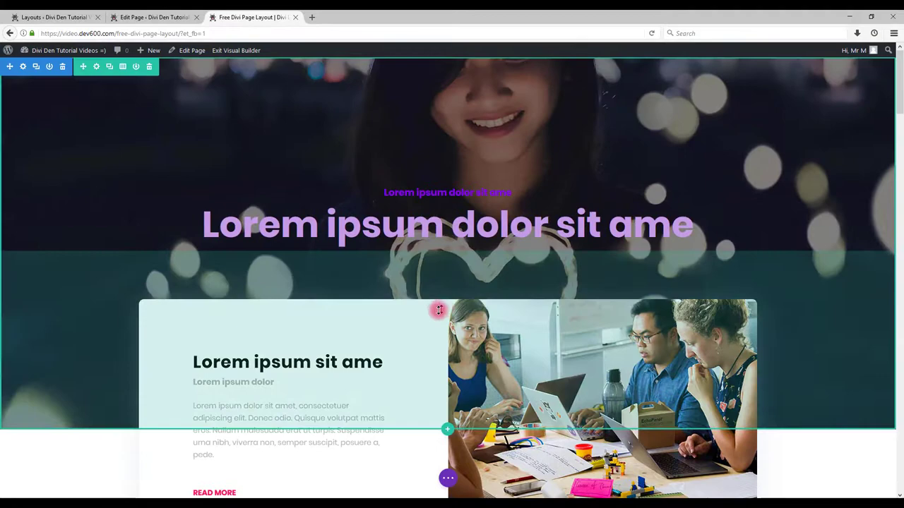
{"action": "scroll", "scroll_direction": "down", "scroll_amount": 3}
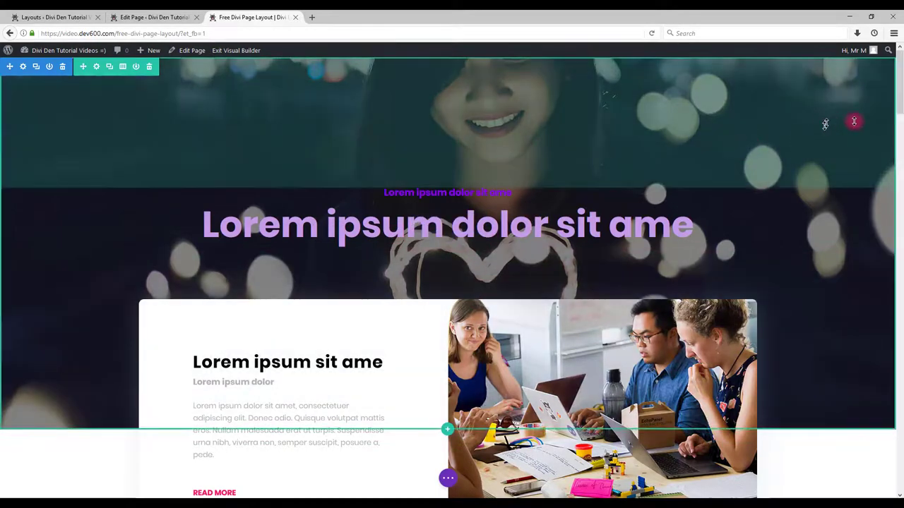
{"action": "scroll", "scroll_direction": "down", "scroll_amount": 3}
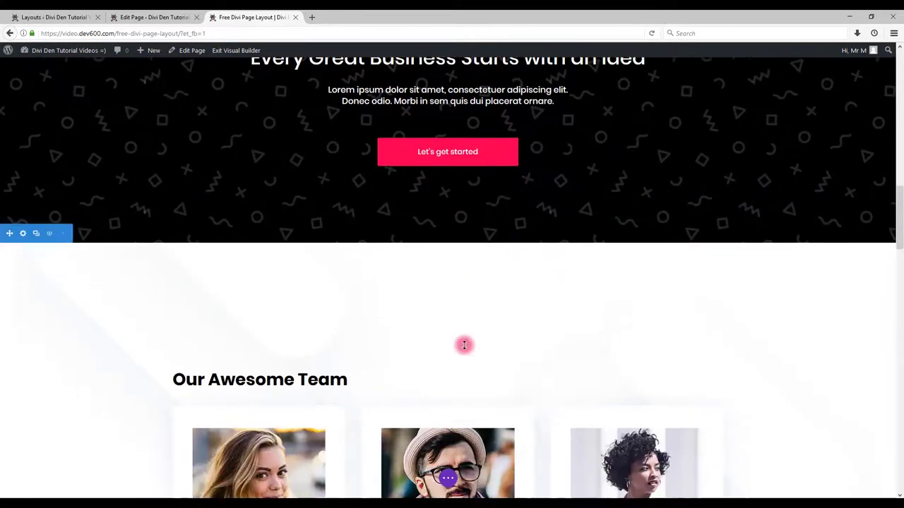
{"action": "scroll", "scroll_direction": "down", "scroll_amount": 3}
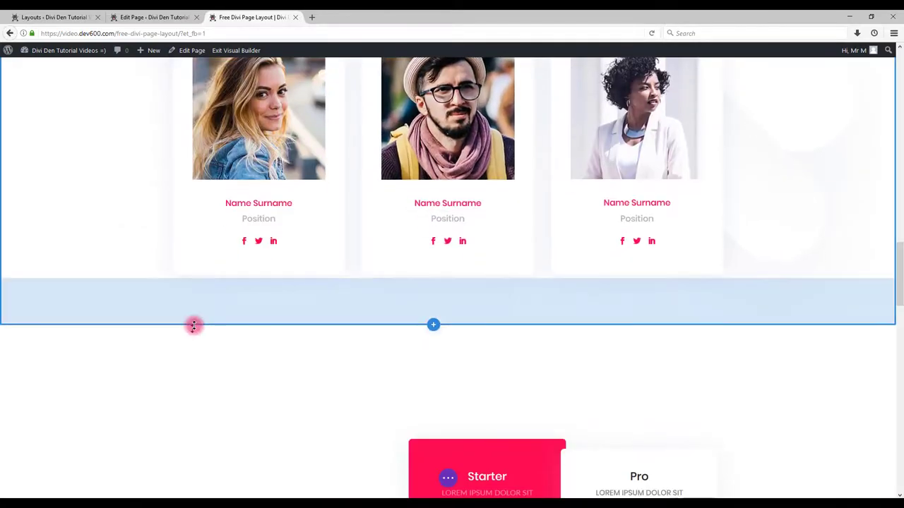
{"action": "scroll", "scroll_direction": "down", "scroll_amount": 3}
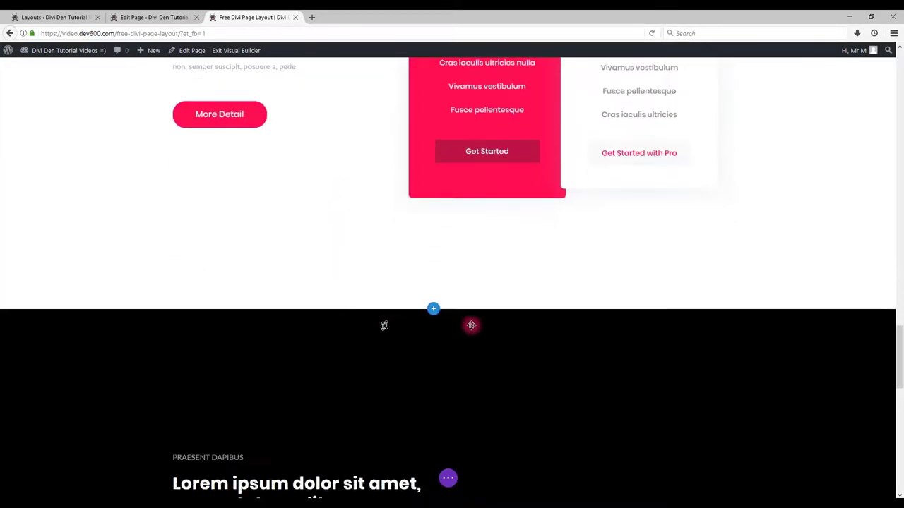